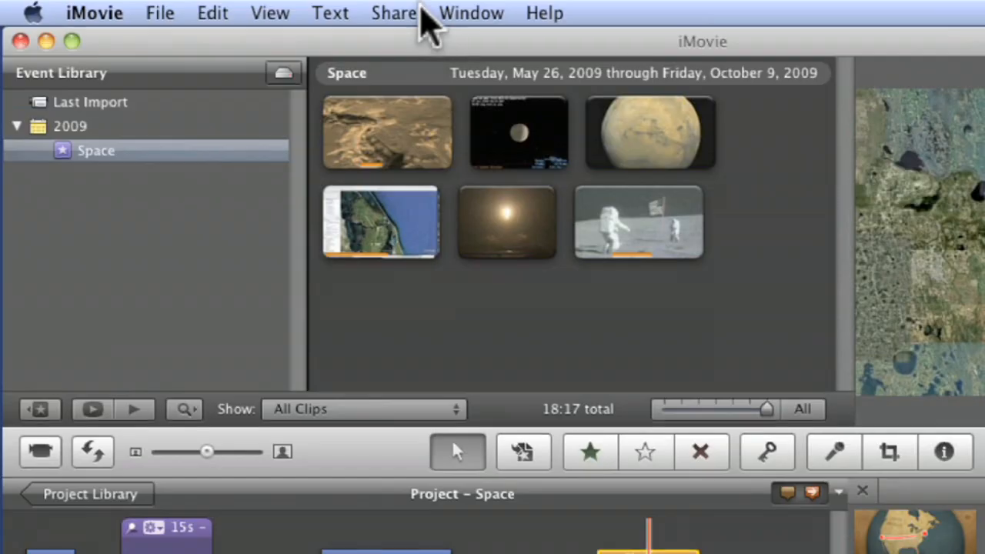
Show the Share menu's options for sharing or exporting the Space project
left_click(394, 13)
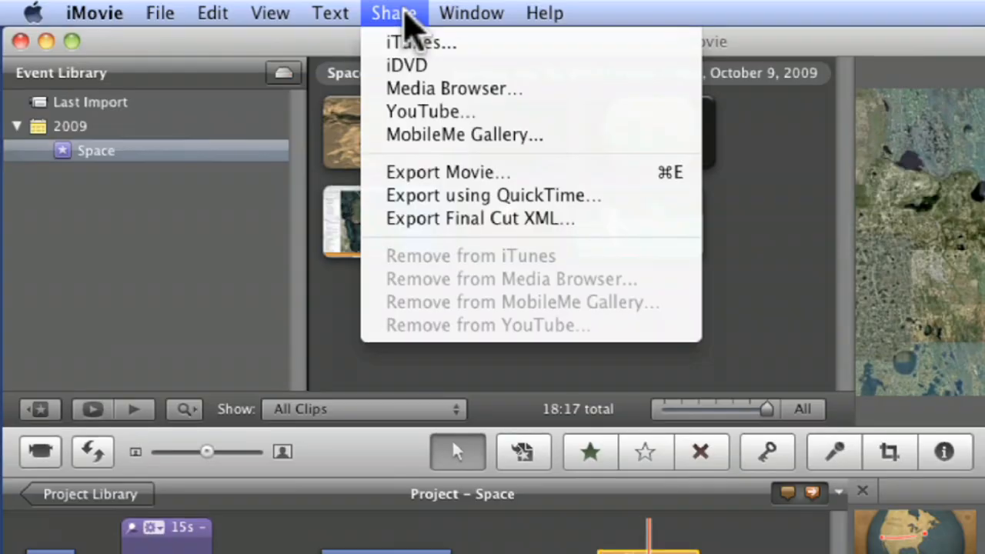
mouse_move(435, 177)
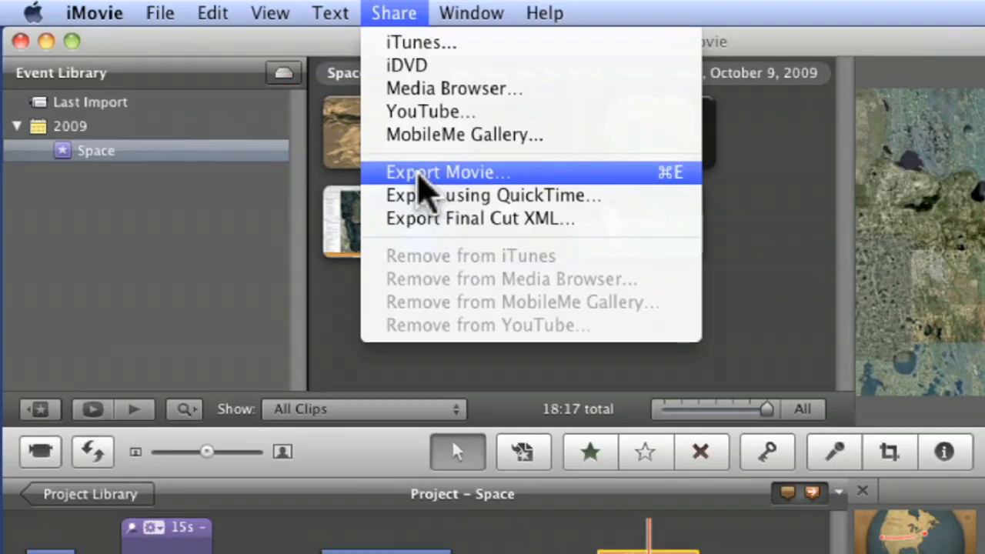
mouse_move(454, 195)
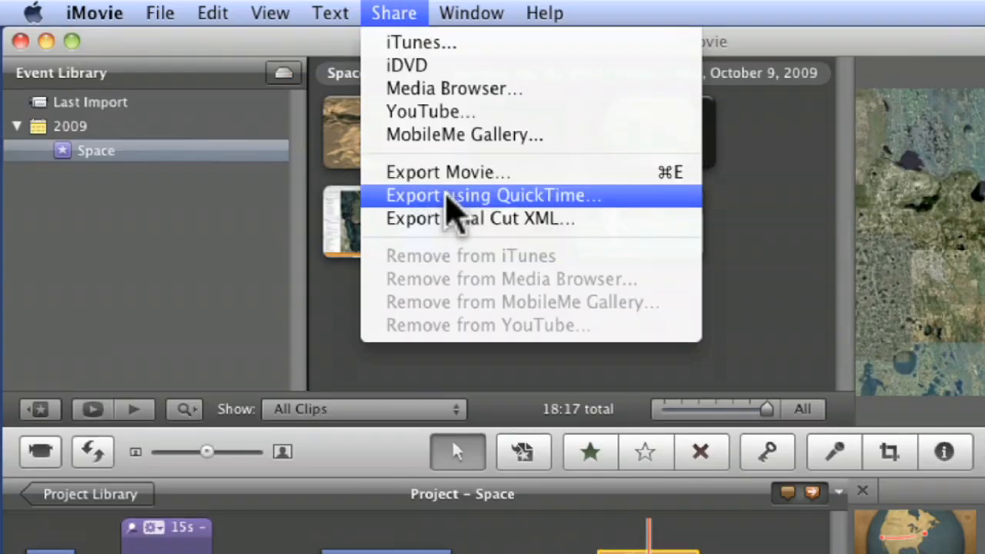
mouse_move(485, 220)
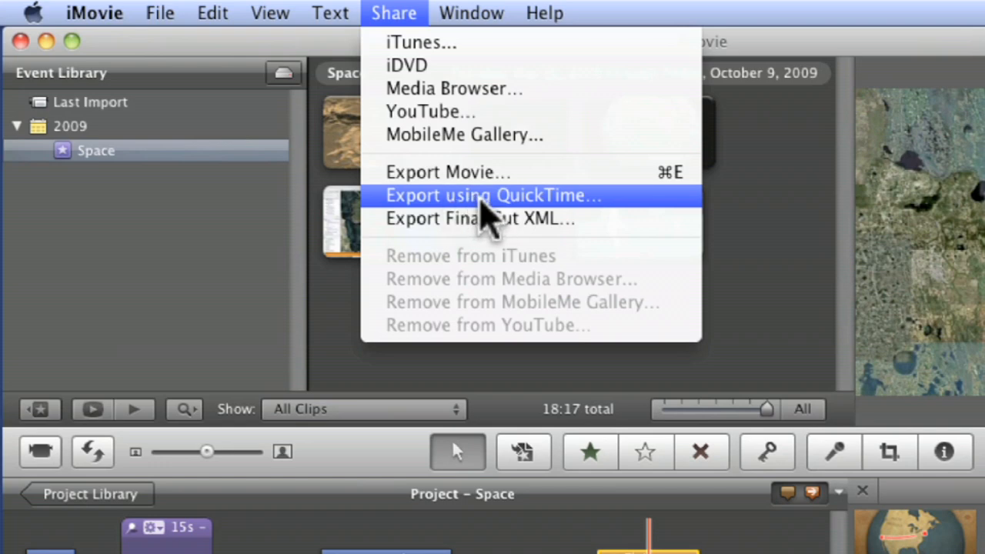
mouse_move(531, 215)
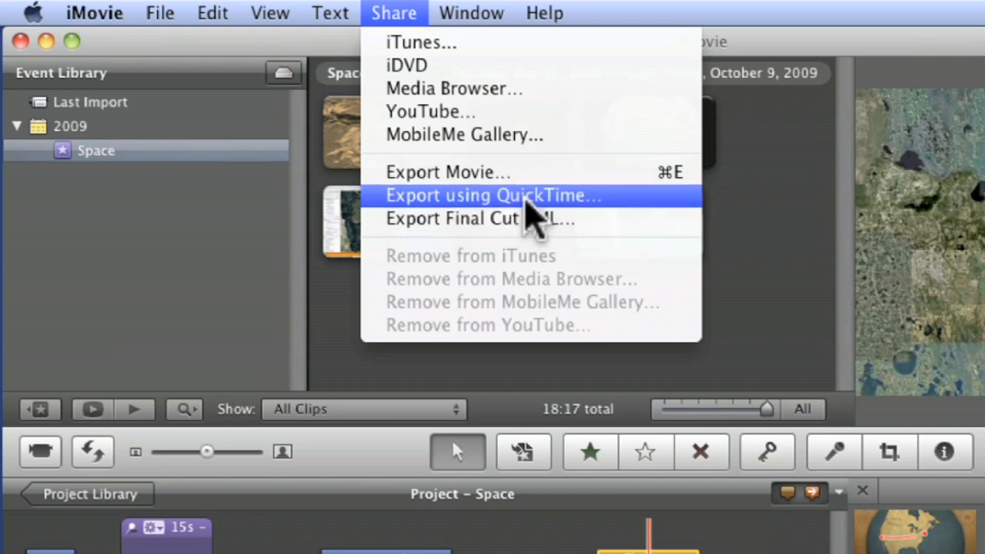
mouse_move(462, 223)
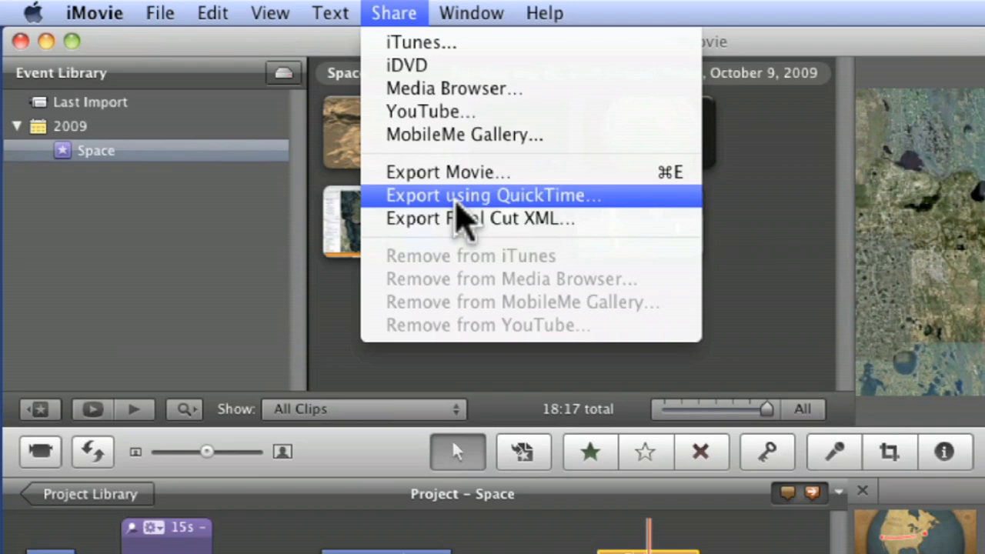
mouse_move(470, 112)
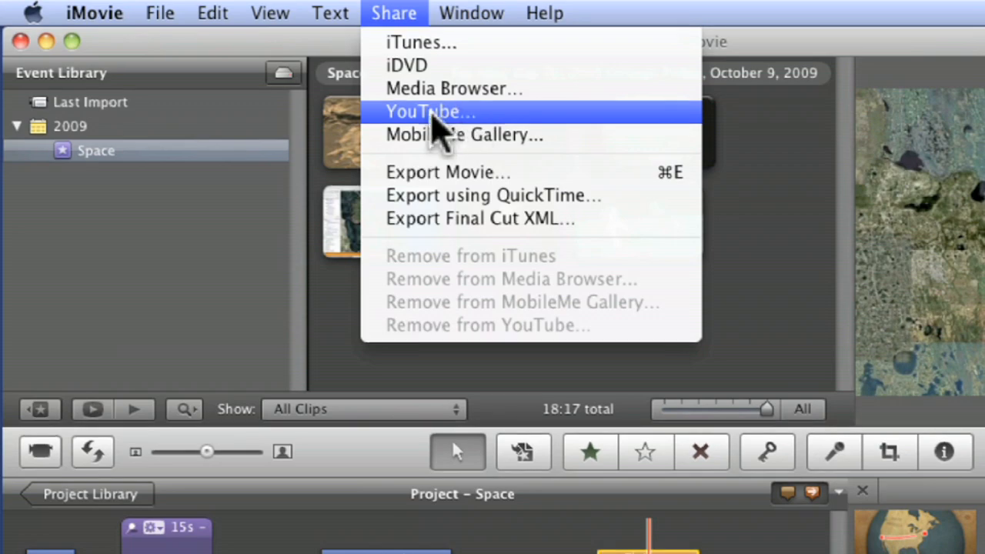
Review the YouTube publish settings for Space, cancel without publishing, and return to Share
left_click(429, 112)
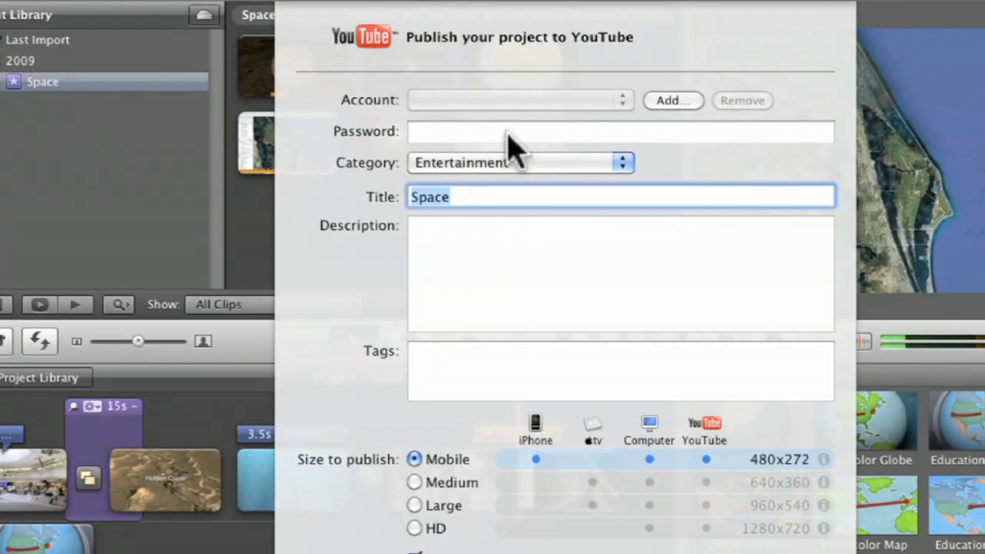
mouse_move(420, 539)
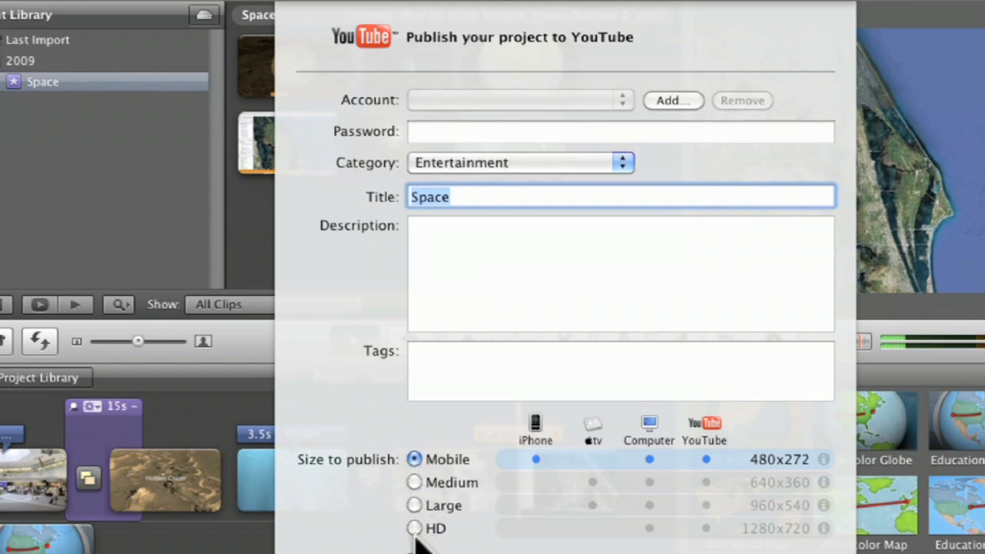
left_click(414, 528)
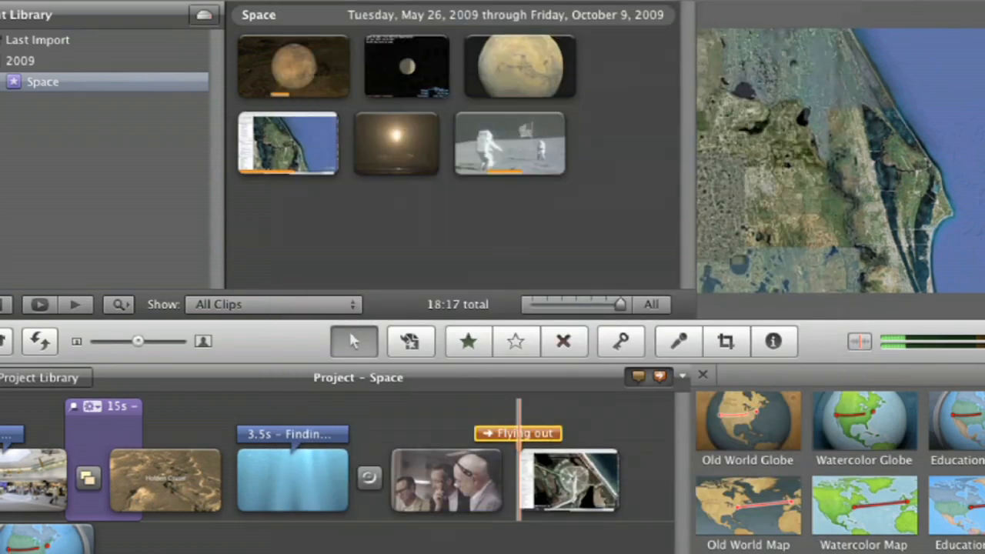
left_click(257, 12)
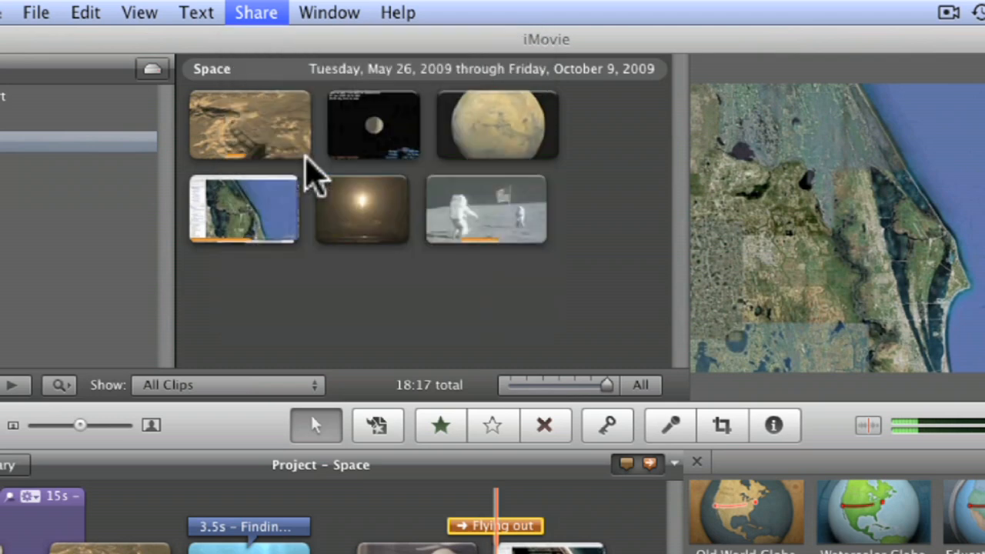
Bring up Export Movie for Space.m4v to Documents and review the Size to Export options (Large 960x540)
left_click(256, 12)
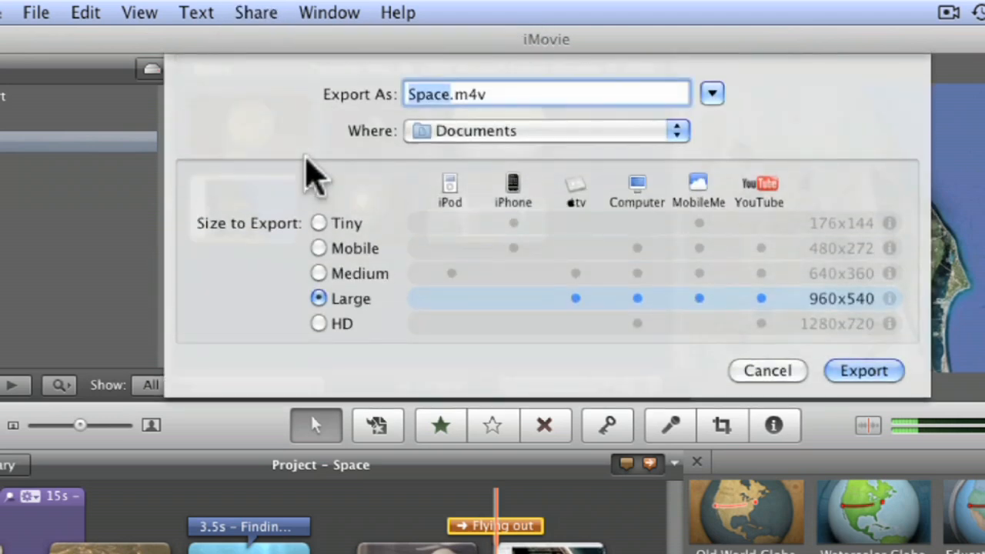
mouse_move(600, 231)
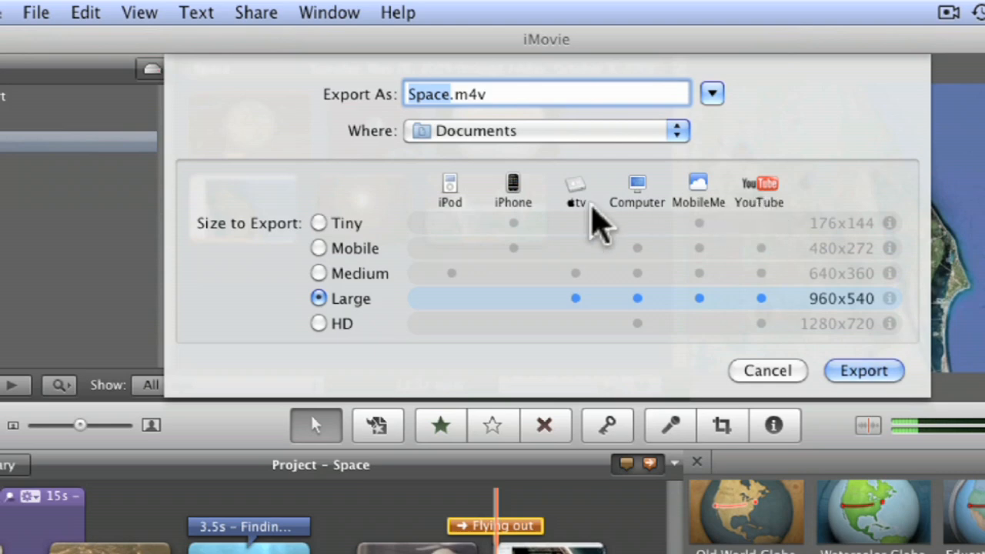
mouse_move(589, 216)
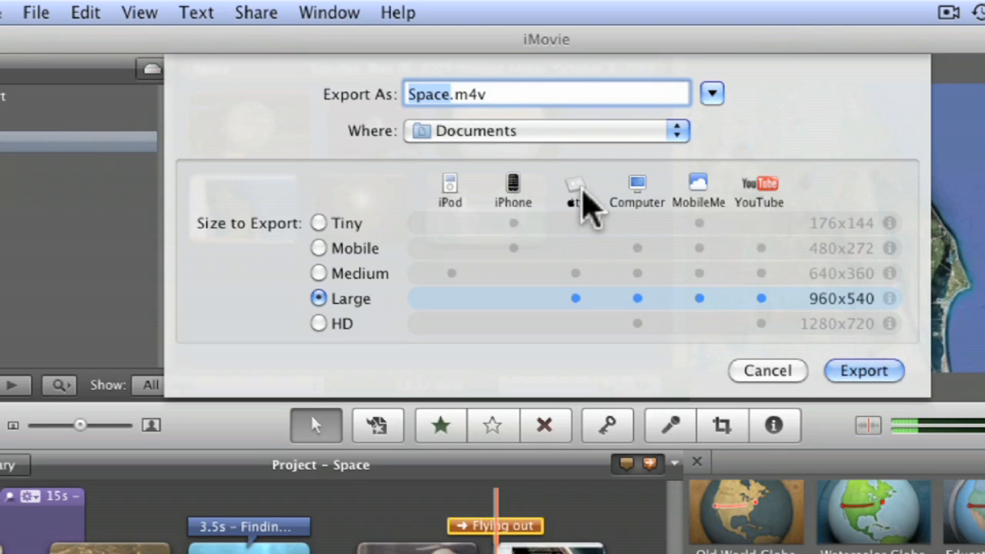
mouse_move(635, 339)
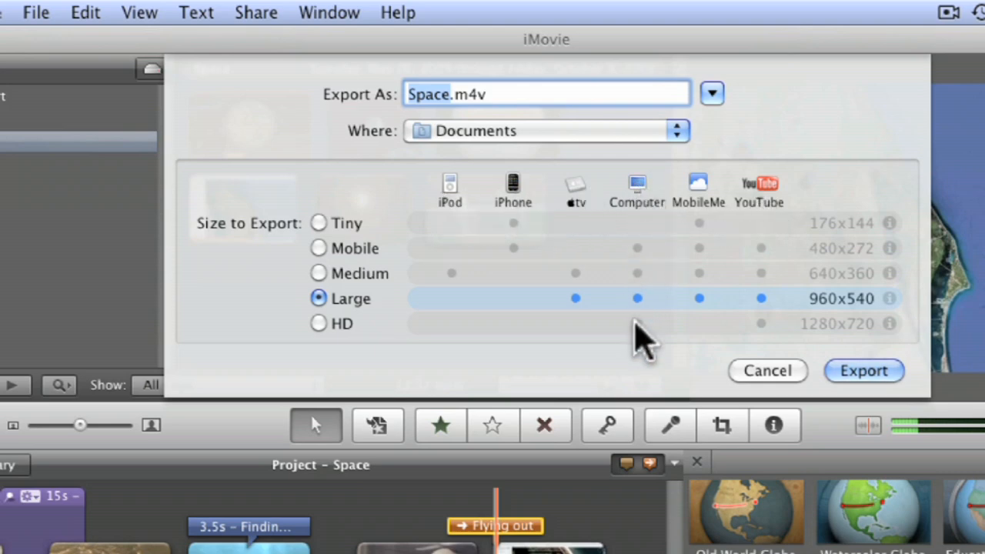
mouse_move(320, 338)
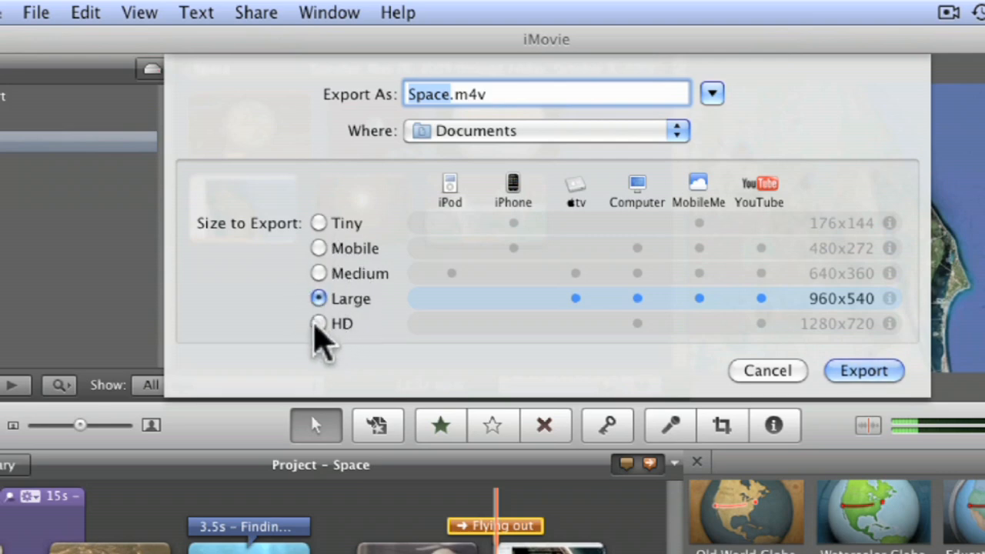
mouse_move(454, 208)
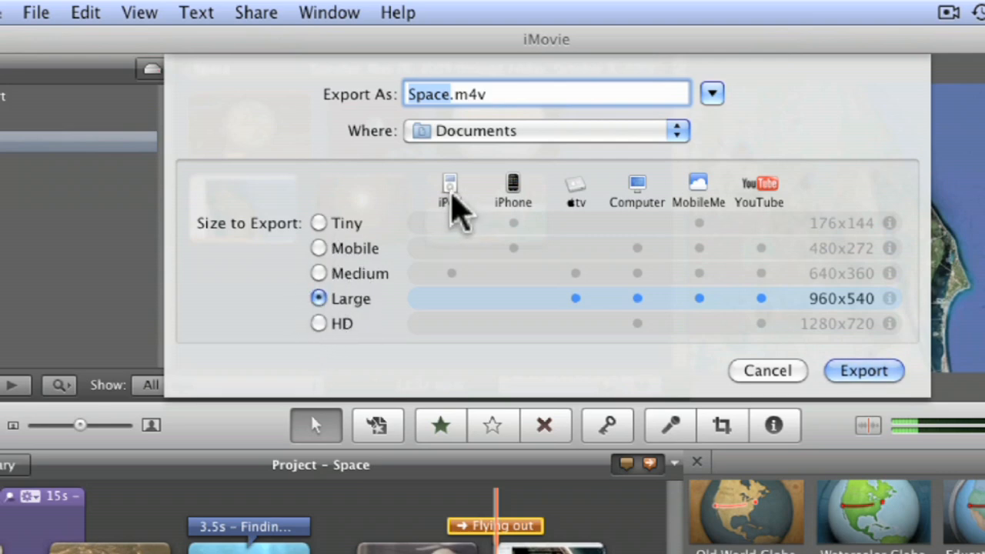
mouse_move(323, 288)
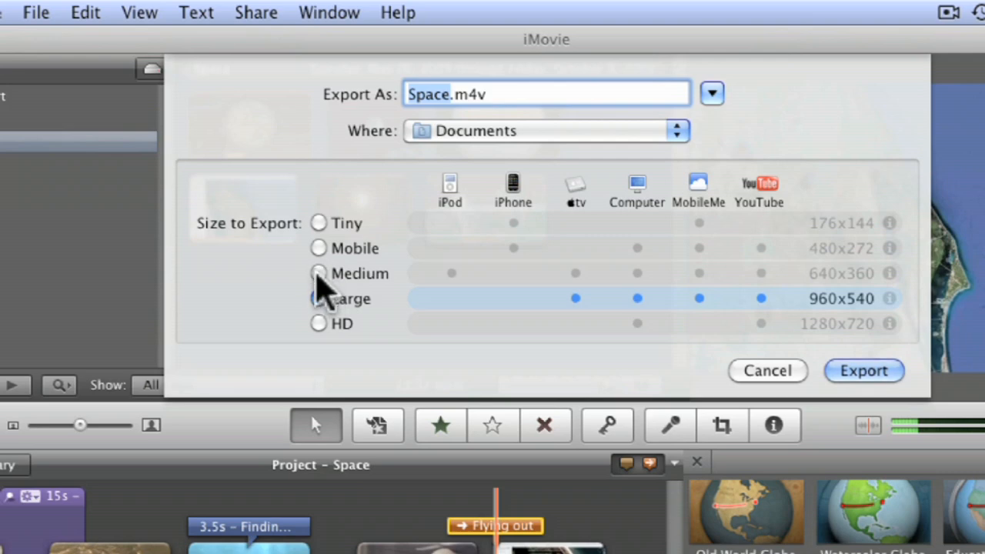
left_click(319, 299)
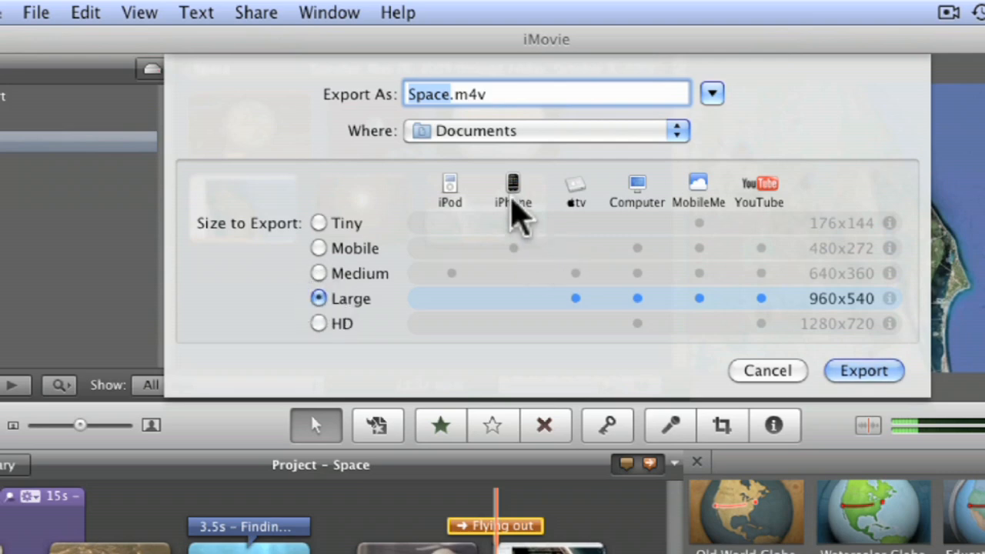
mouse_move(369, 285)
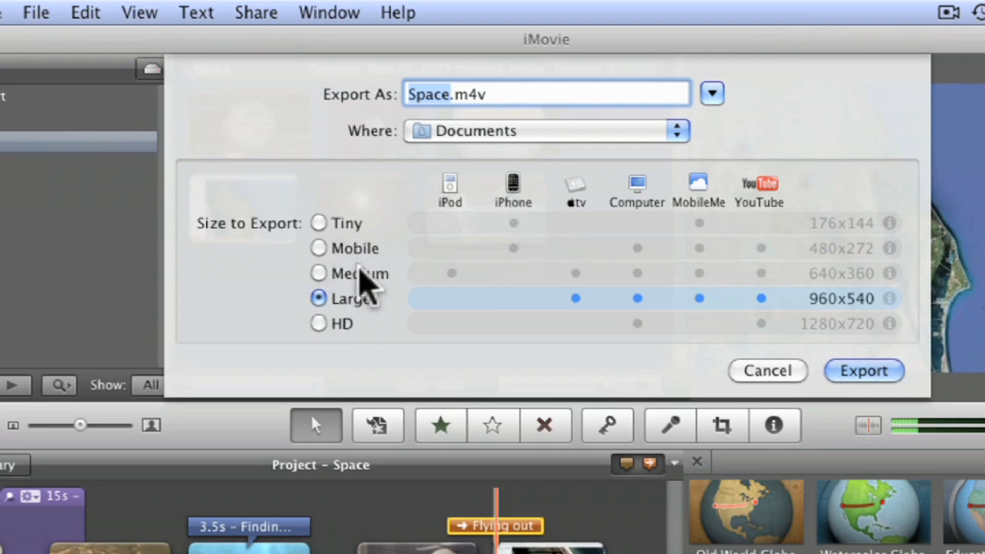